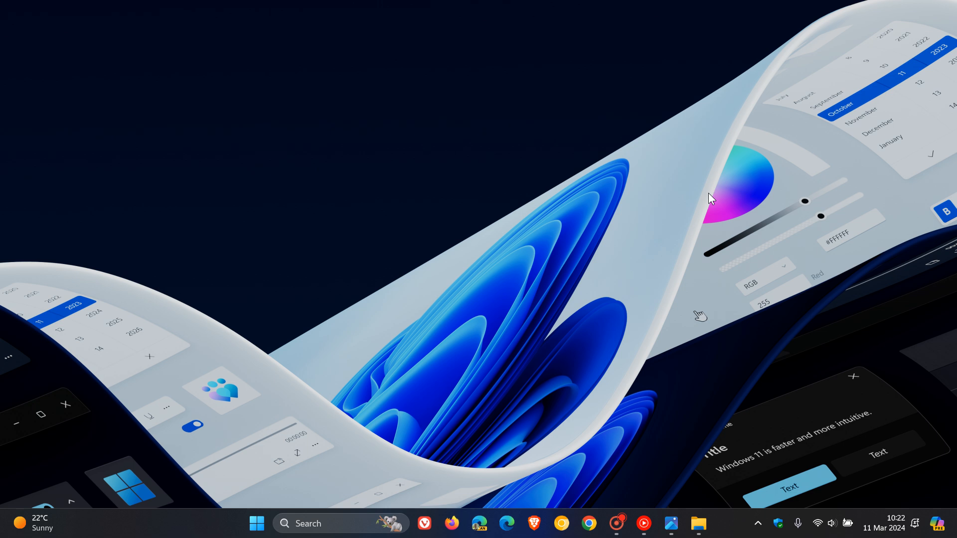
pyautogui.moveTo(773, 256)
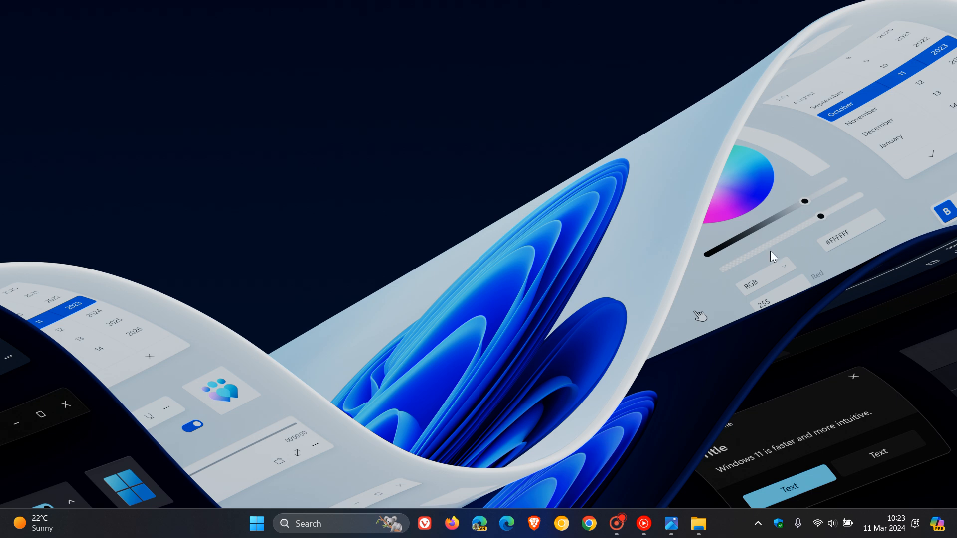
pyautogui.moveTo(938, 523)
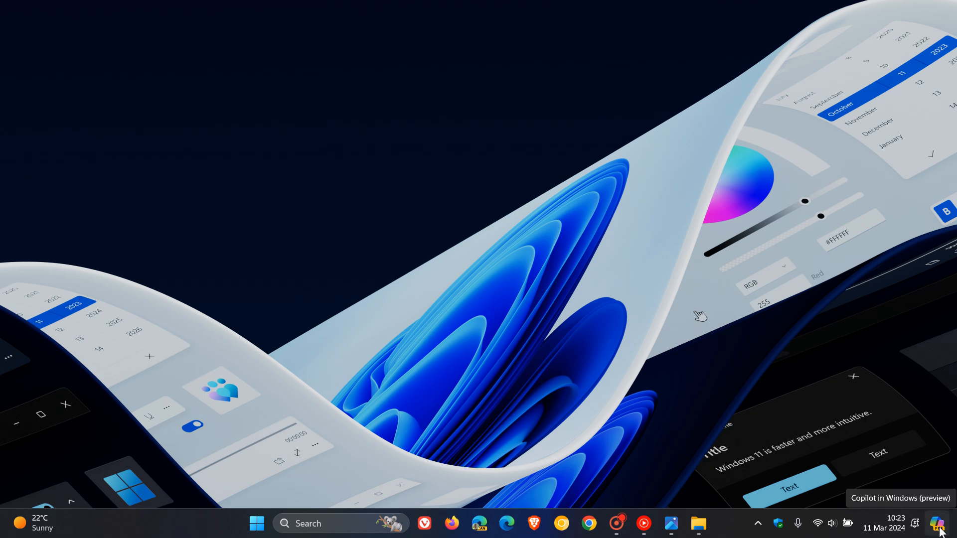
# Toggle the Copilot pane open and closed from its taskbar button.
pyautogui.click(938, 524)
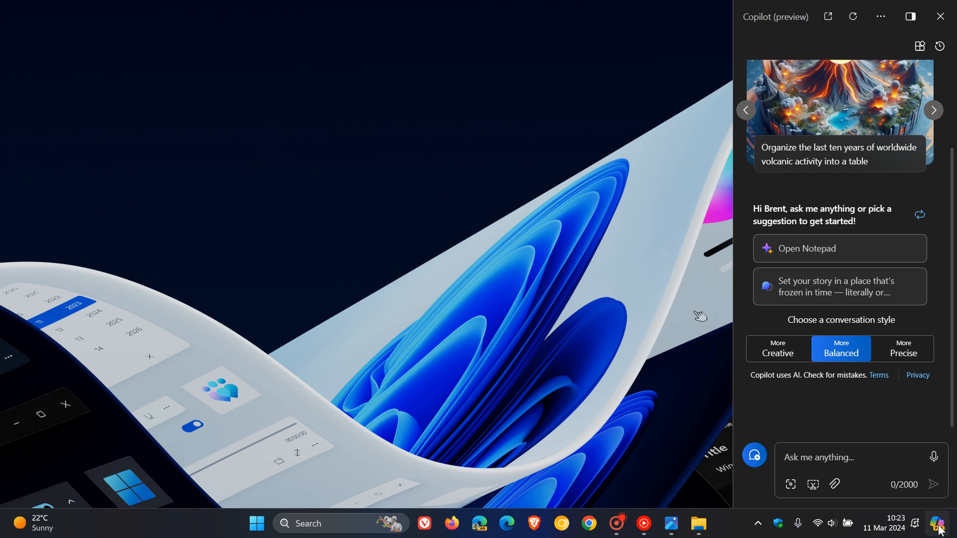
pyautogui.moveTo(939, 524)
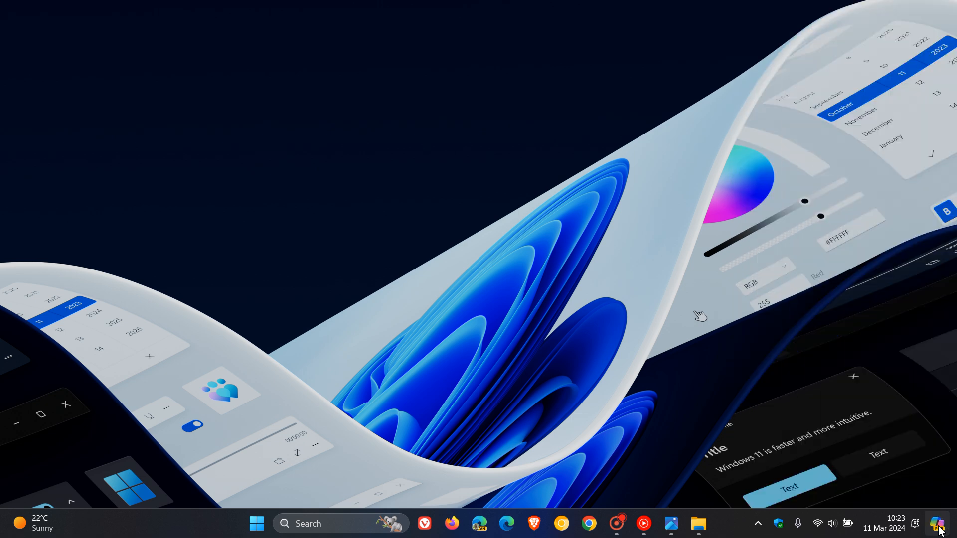
pyautogui.click(938, 524)
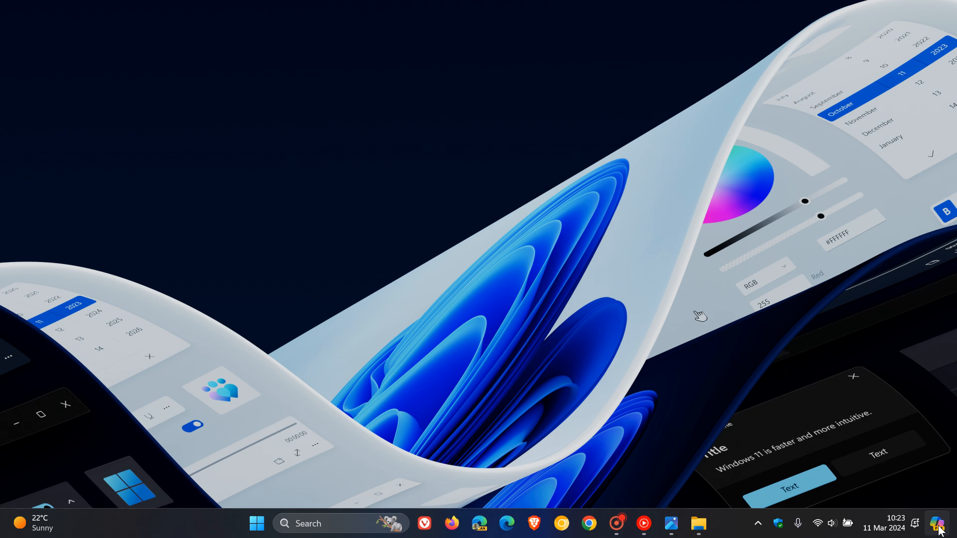
pyautogui.click(939, 523)
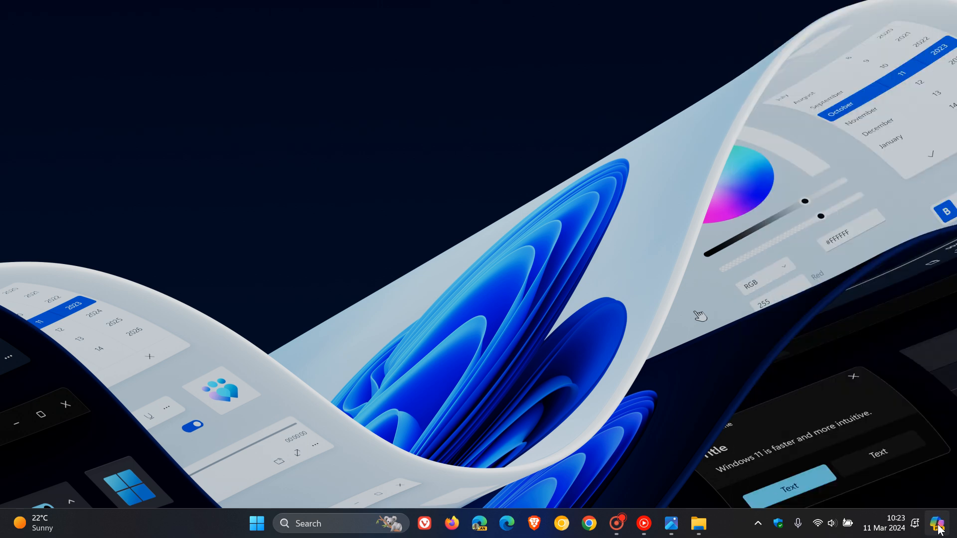
pyautogui.moveTo(597, 223)
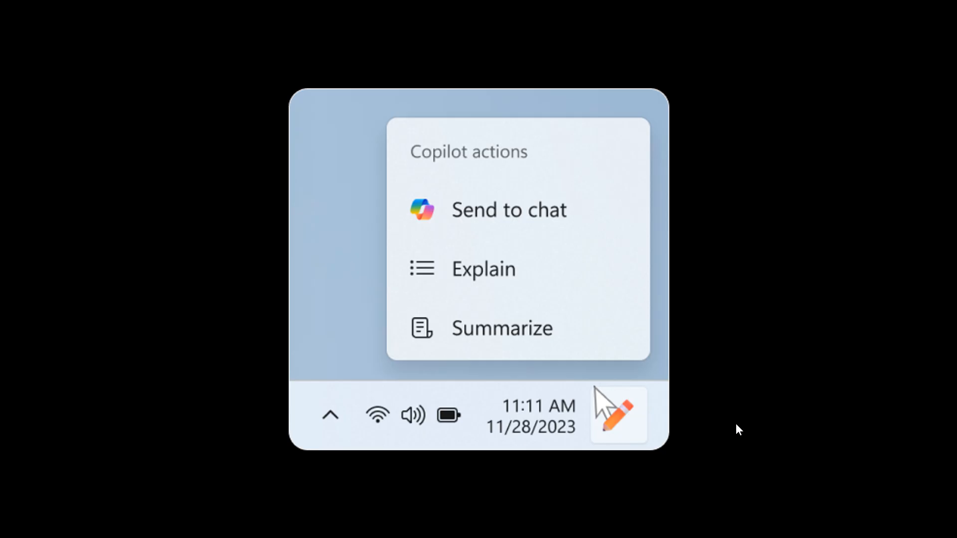
pyautogui.moveTo(791, 317)
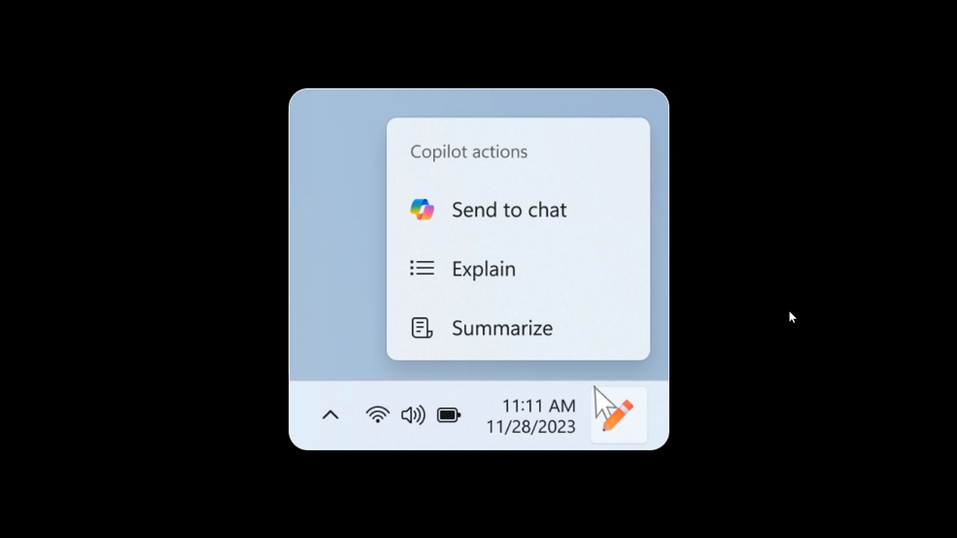
pyautogui.moveTo(633, 405)
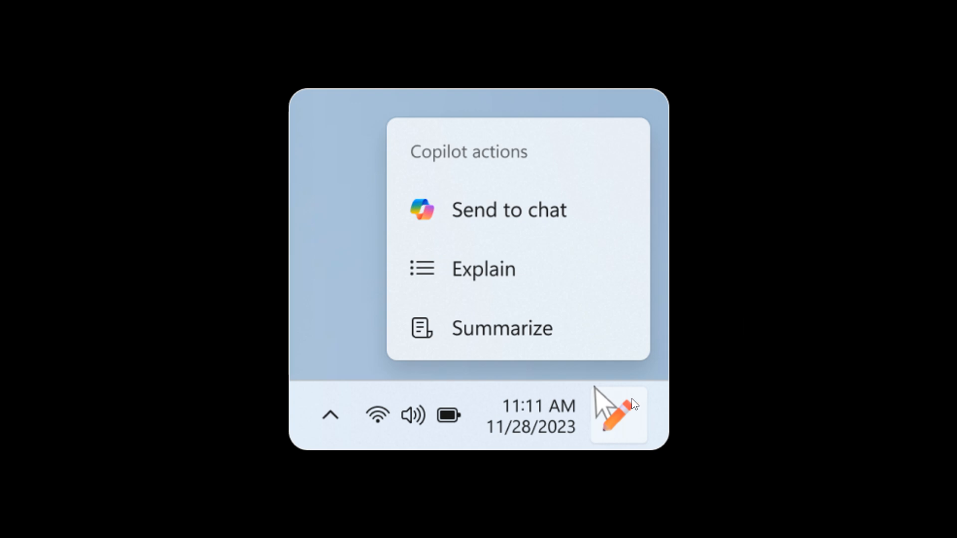
pyautogui.moveTo(623, 427)
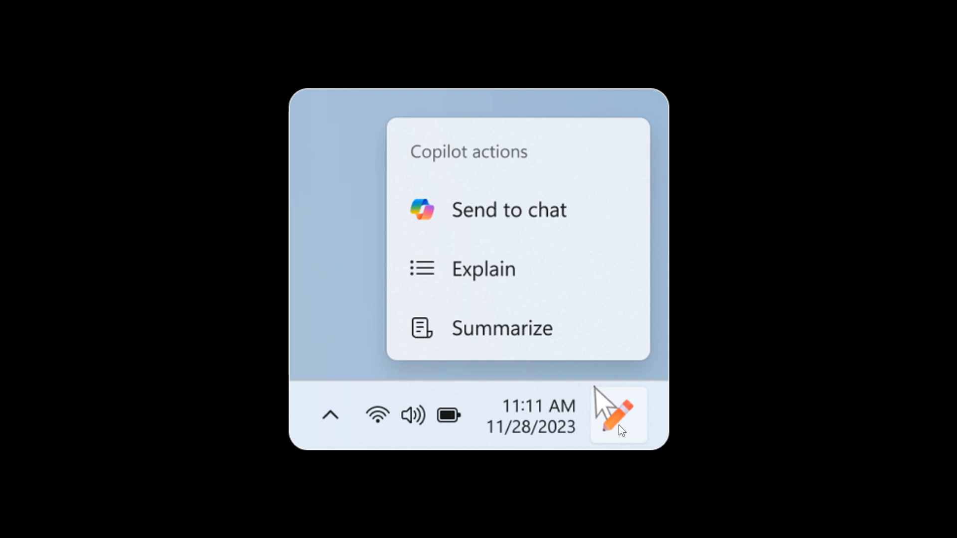
pyautogui.moveTo(605, 429)
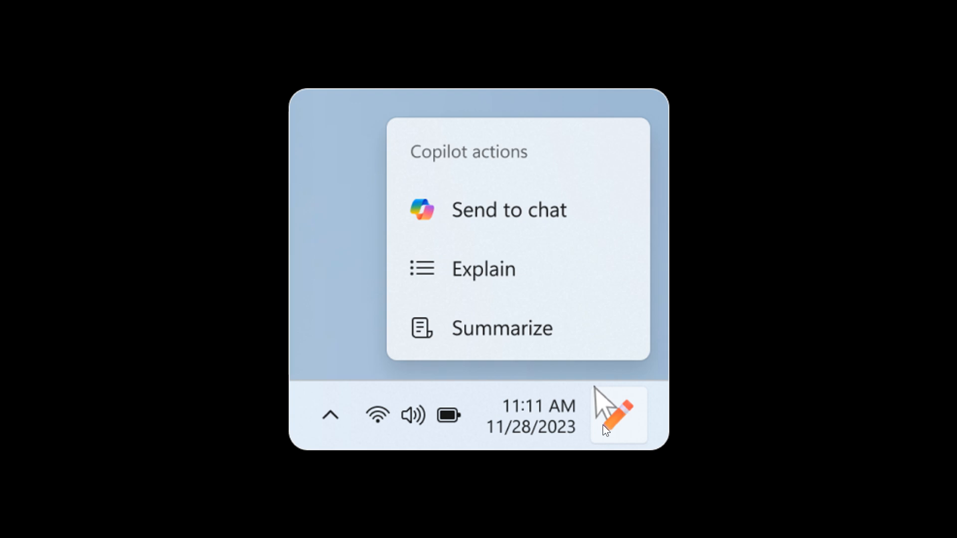
pyautogui.moveTo(701, 357)
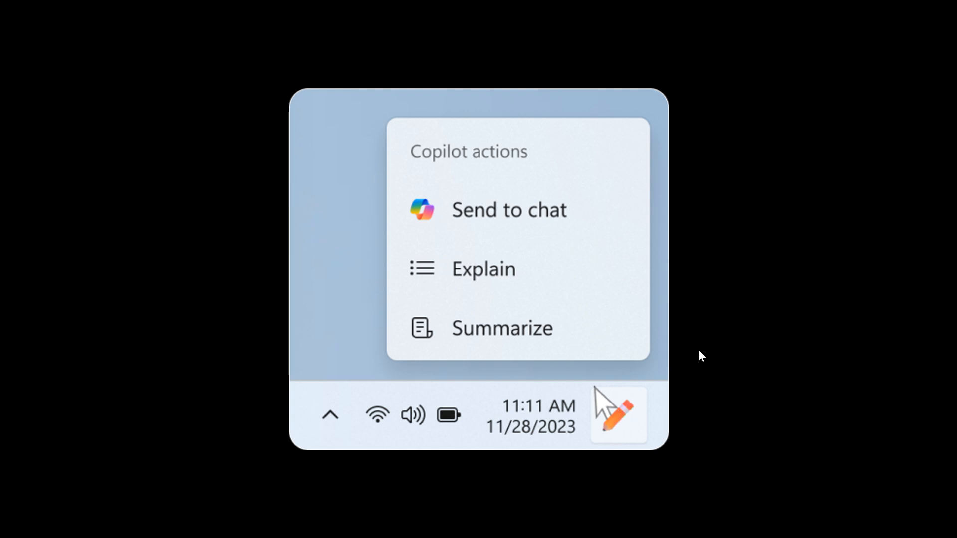
pyautogui.moveTo(698, 374)
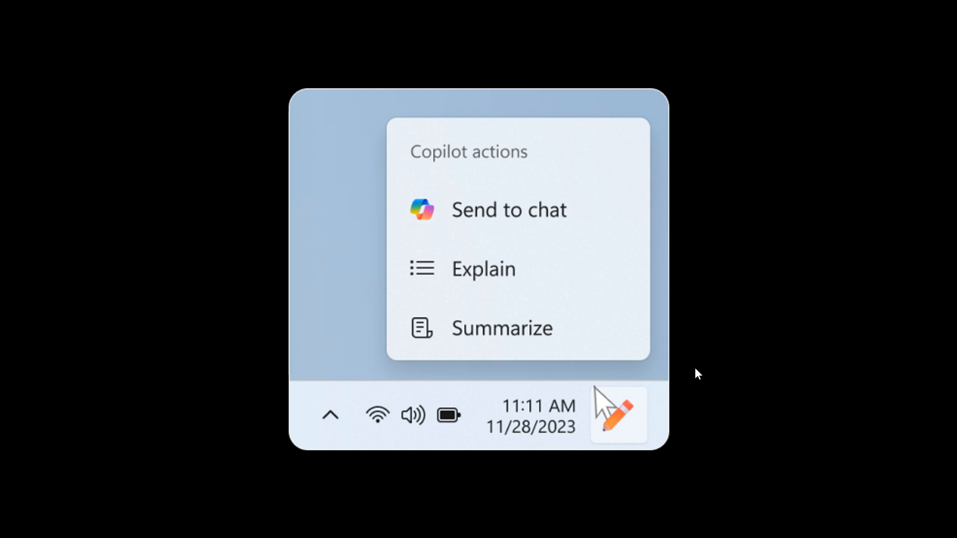
pyautogui.moveTo(522, 160)
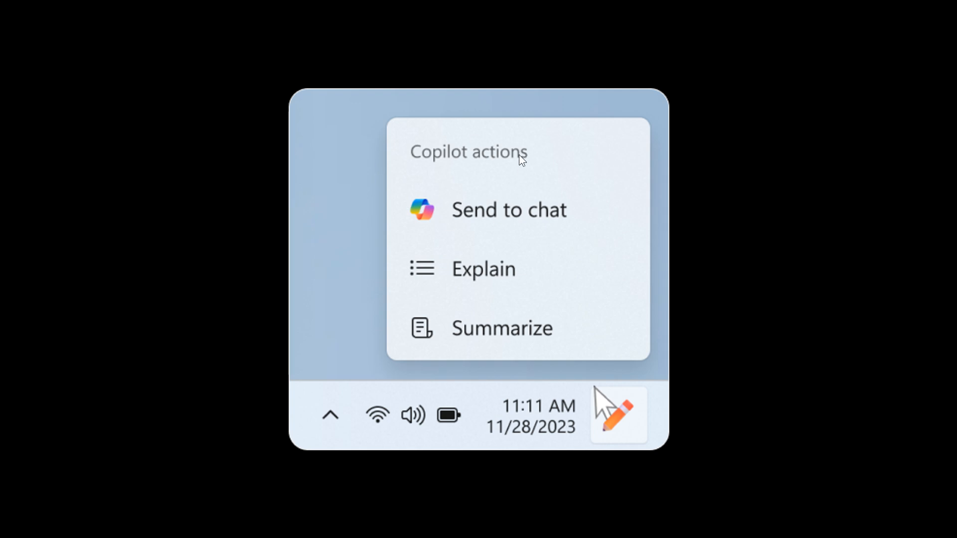
pyautogui.moveTo(495, 276)
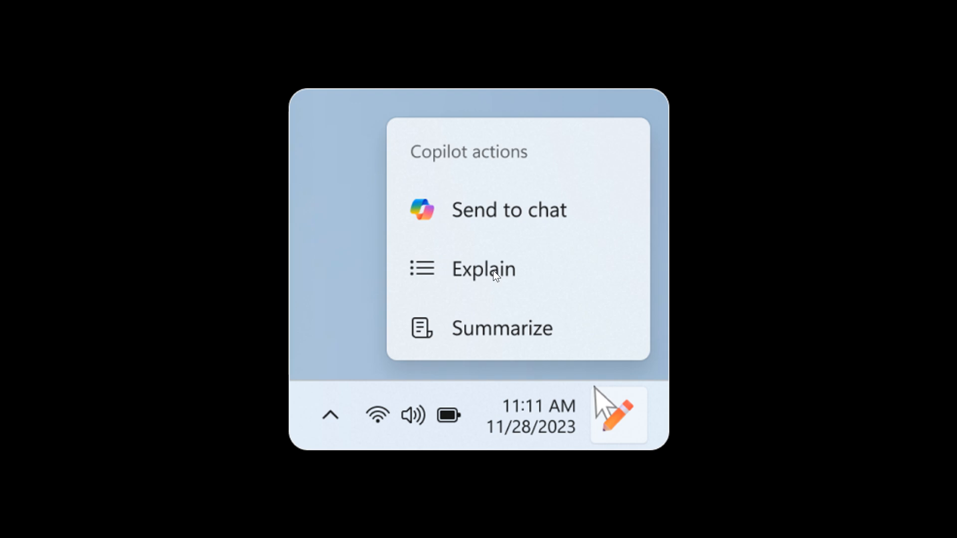
pyautogui.moveTo(766, 339)
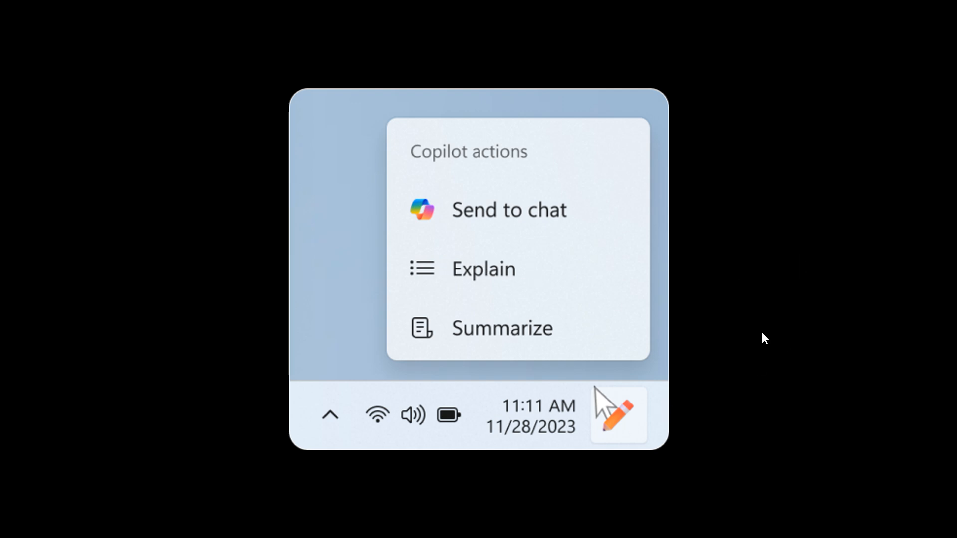
pyautogui.moveTo(772, 337)
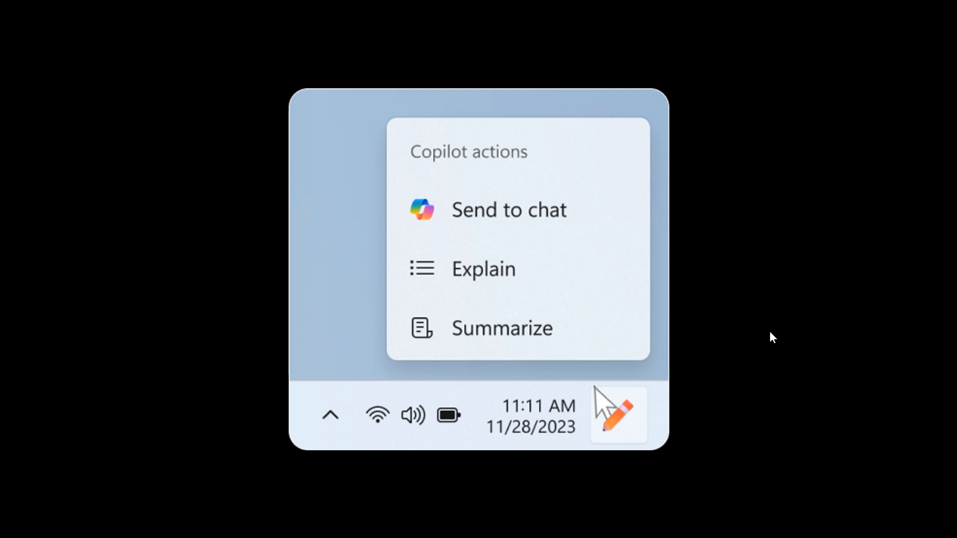
pyautogui.moveTo(474, 203)
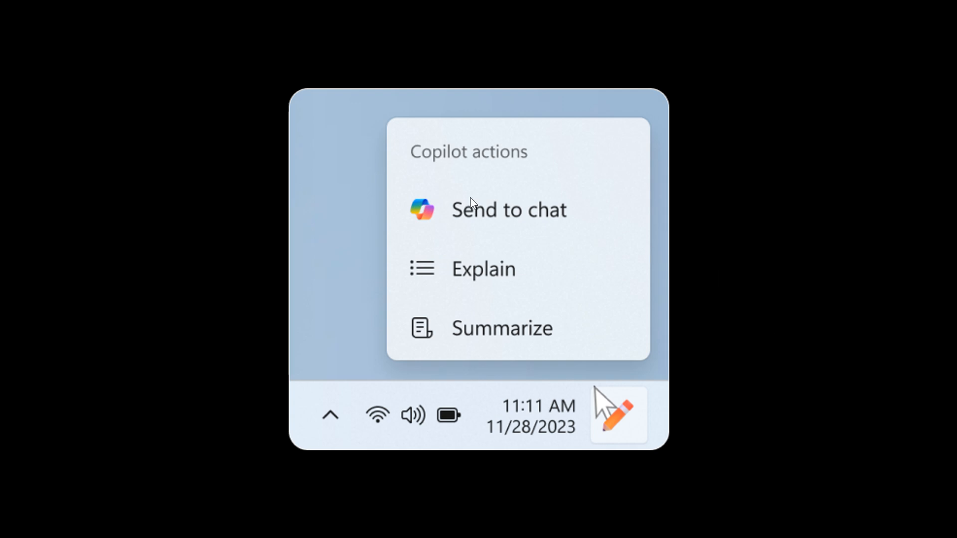
pyautogui.moveTo(530, 257)
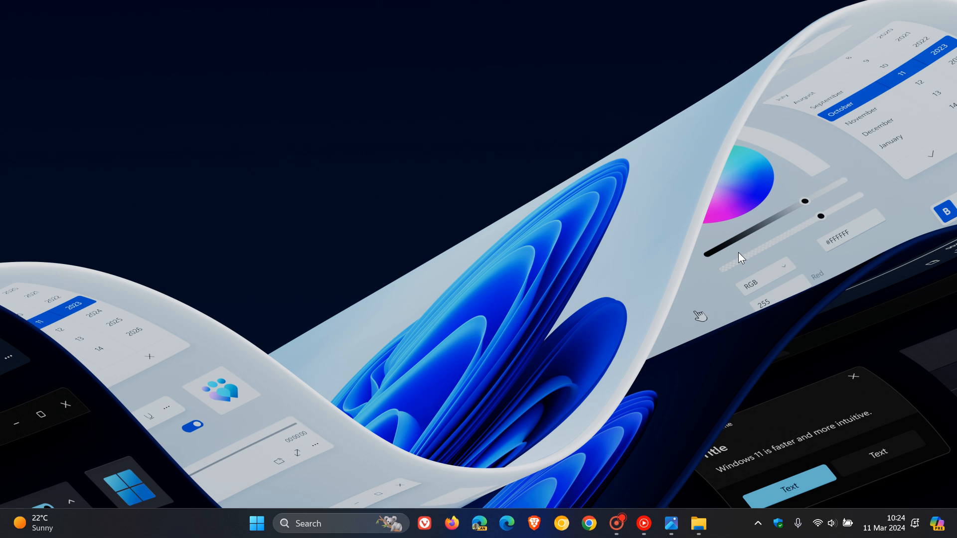
pyautogui.moveTo(708, 497)
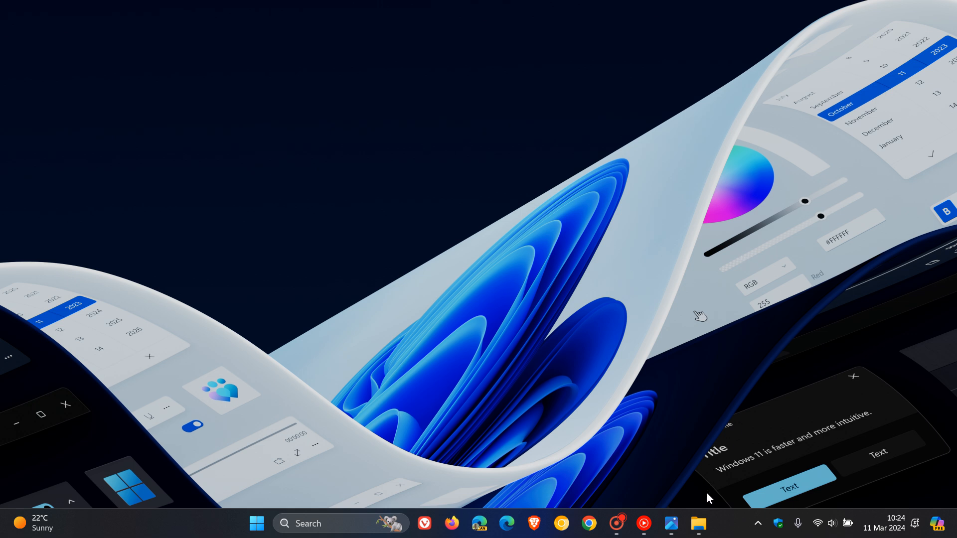
# Open the Downloads folder holding the copilot-nudges image, then bring up the pinned-apps Start menu.
pyautogui.click(698, 523)
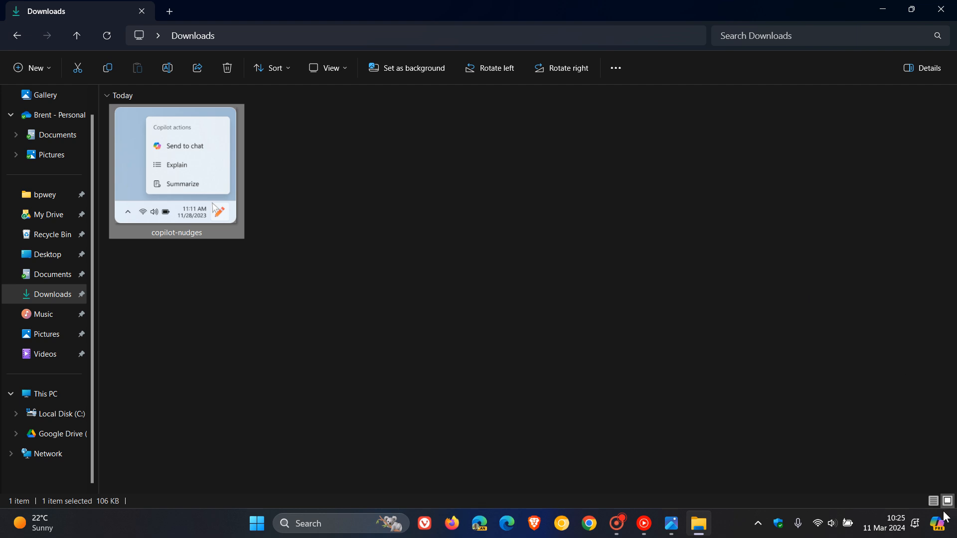
pyautogui.click(940, 523)
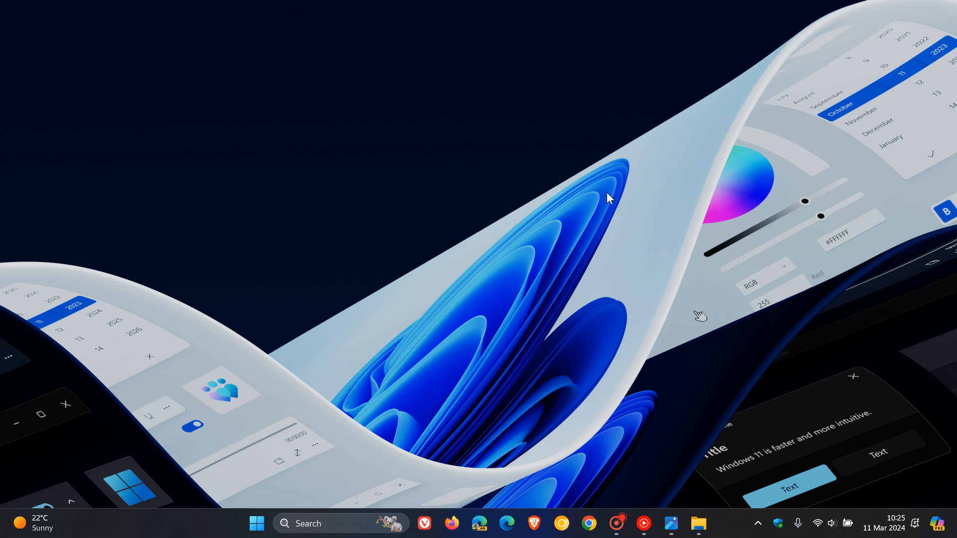
pyautogui.click(699, 523)
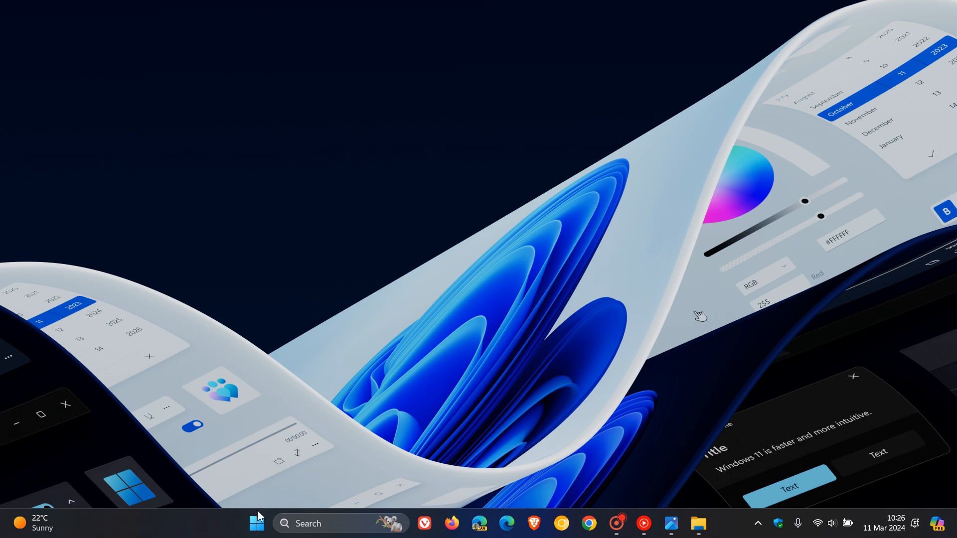
pyautogui.click(256, 523)
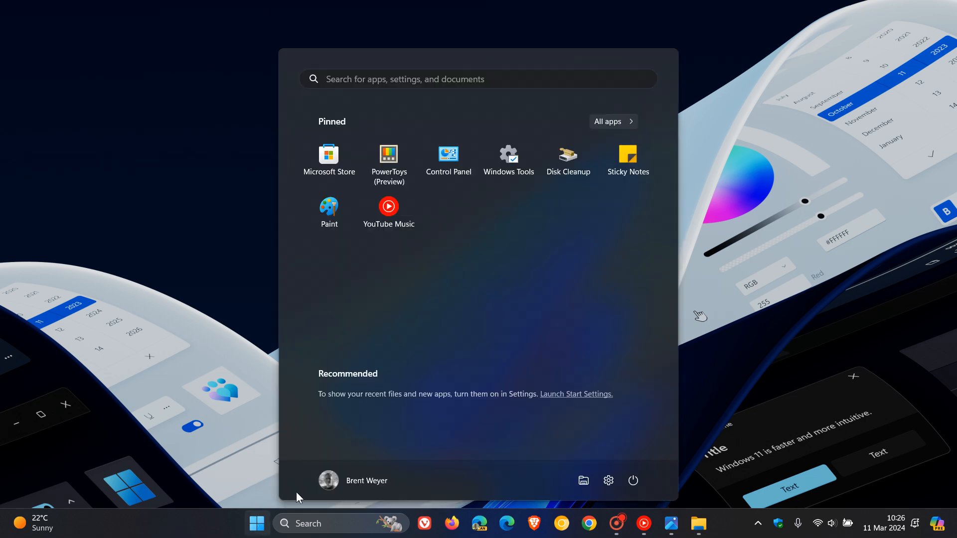
pyautogui.moveTo(492, 314)
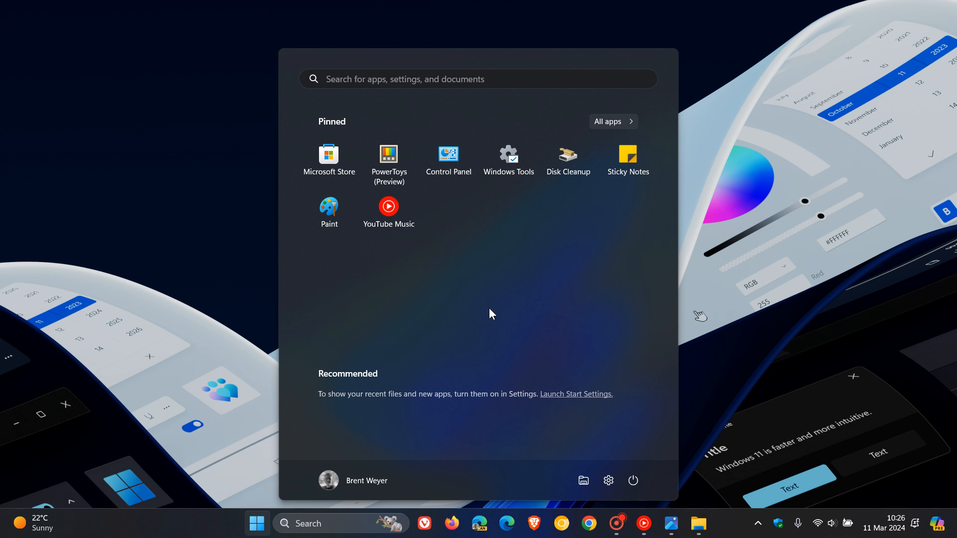